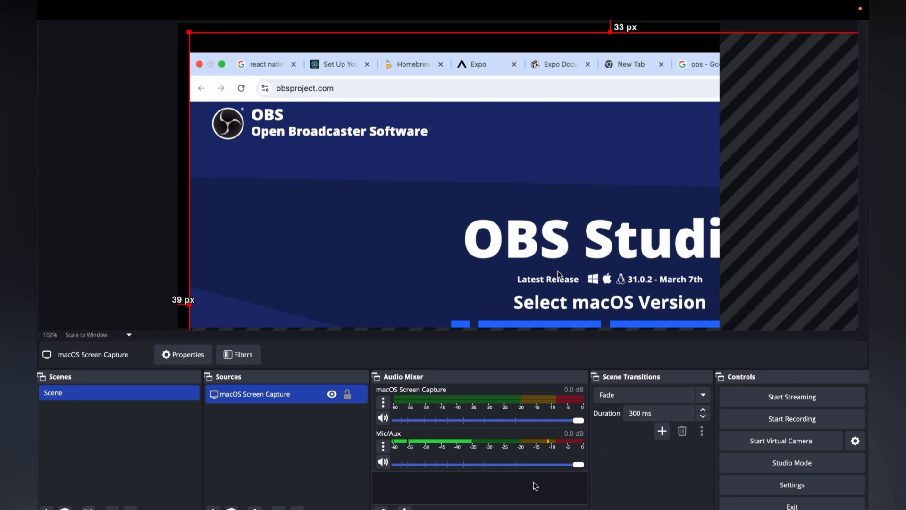
mouse_move(558, 225)
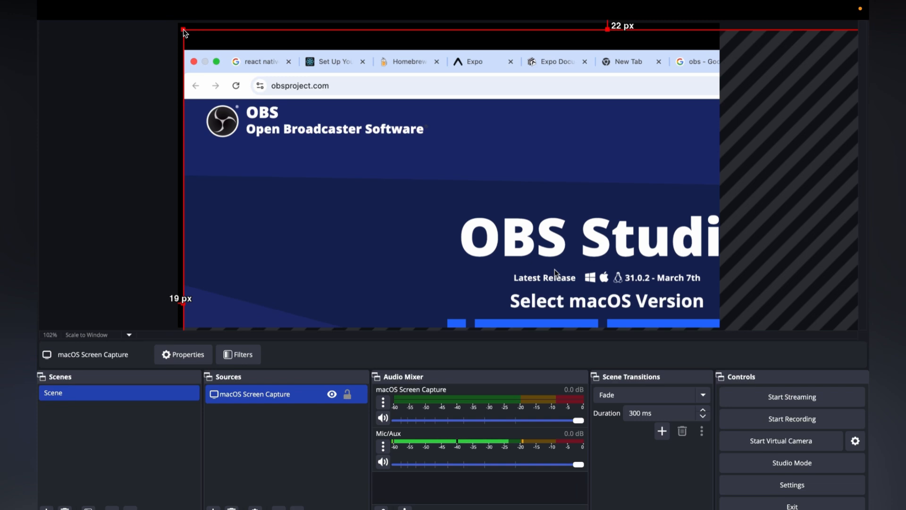
mouse_move(468, 221)
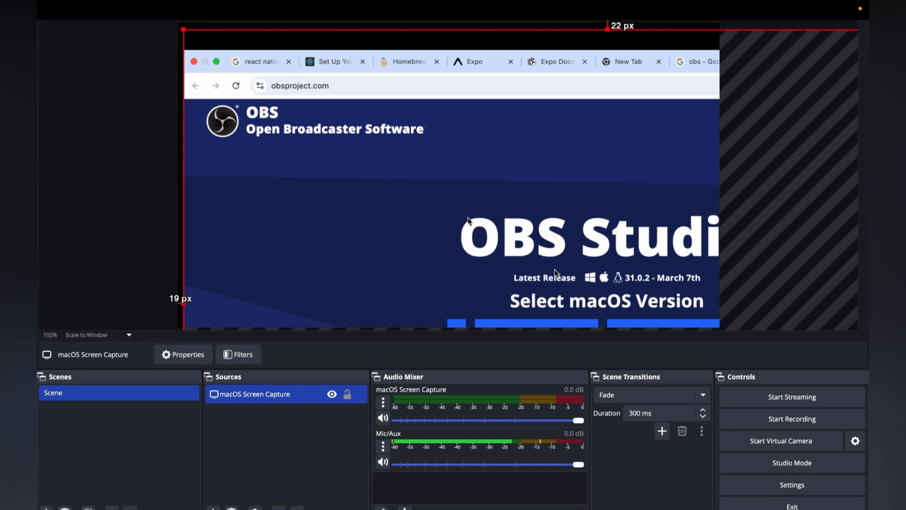
mouse_move(452, 161)
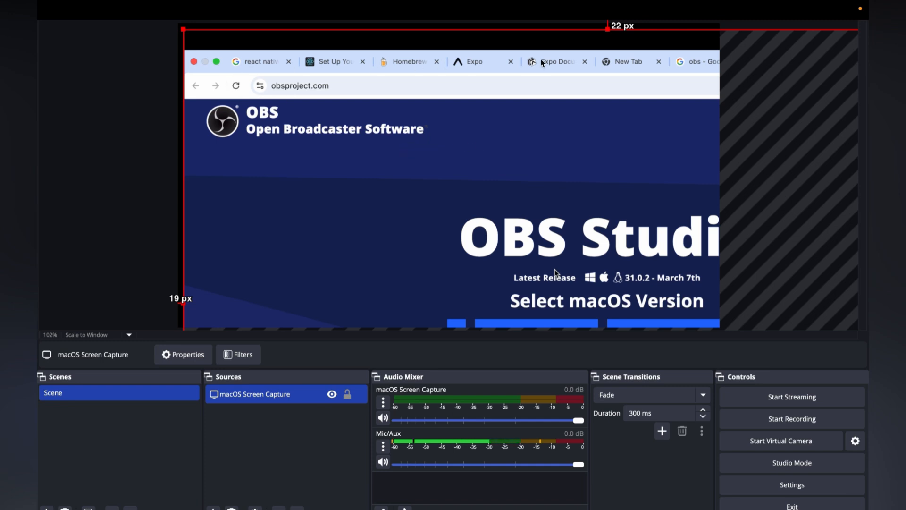
mouse_move(435, 153)
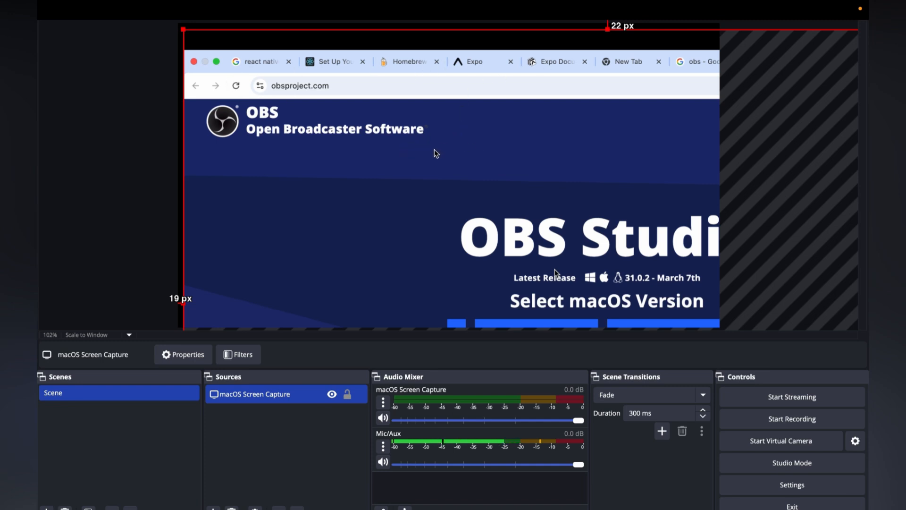
Open the context menu for the macOS Screen Capture source in the preview.
right_click(435, 153)
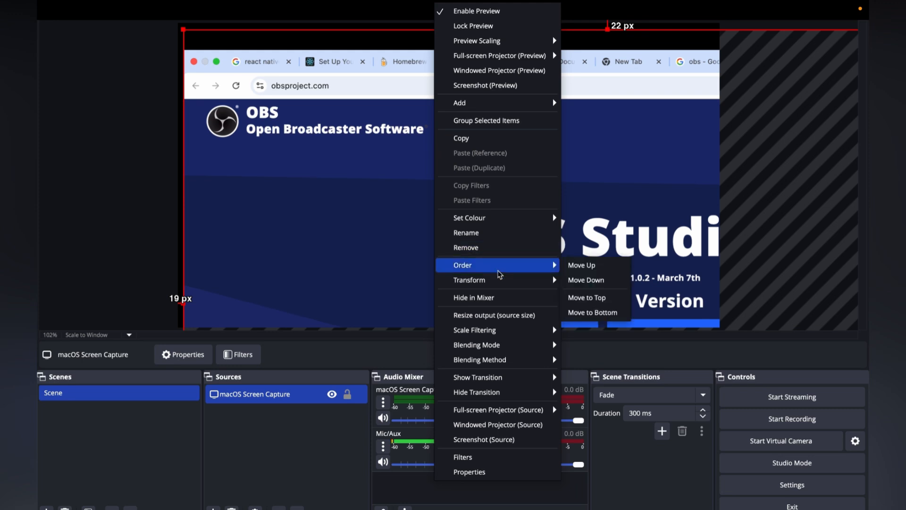
mouse_move(469, 280)
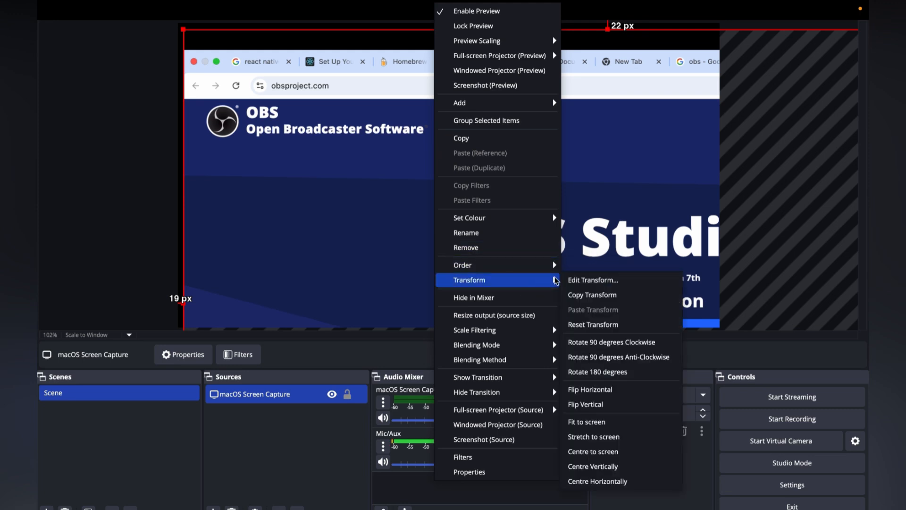
mouse_move(584, 422)
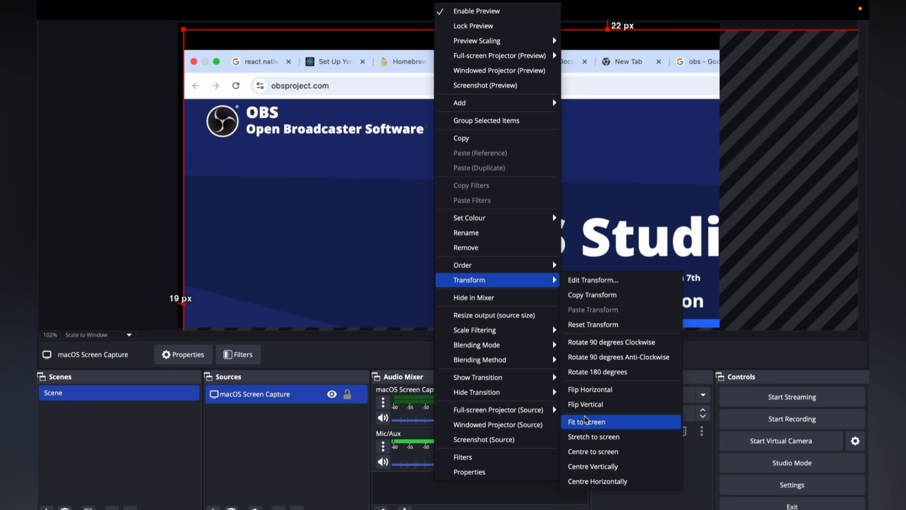
mouse_move(584, 427)
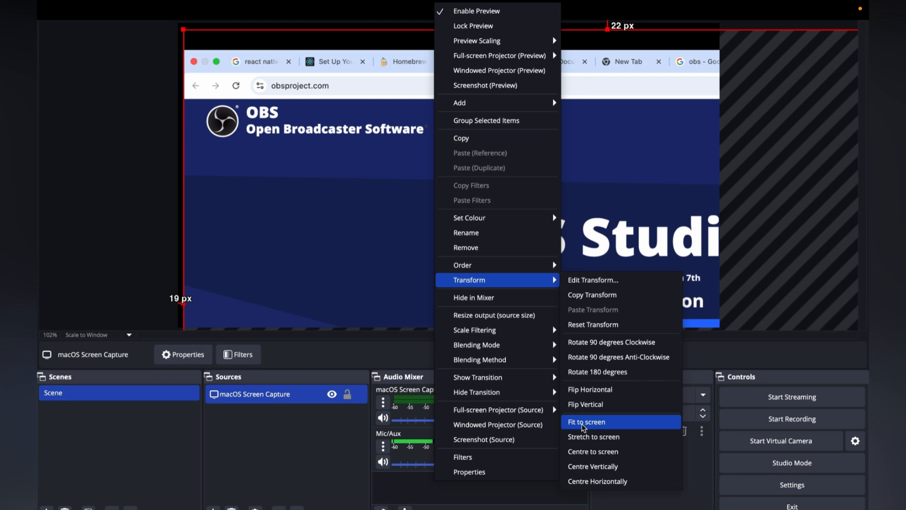
Apply Transform > Fit to screen so the whole captured screen fills the canvas.
left_click(585, 421)
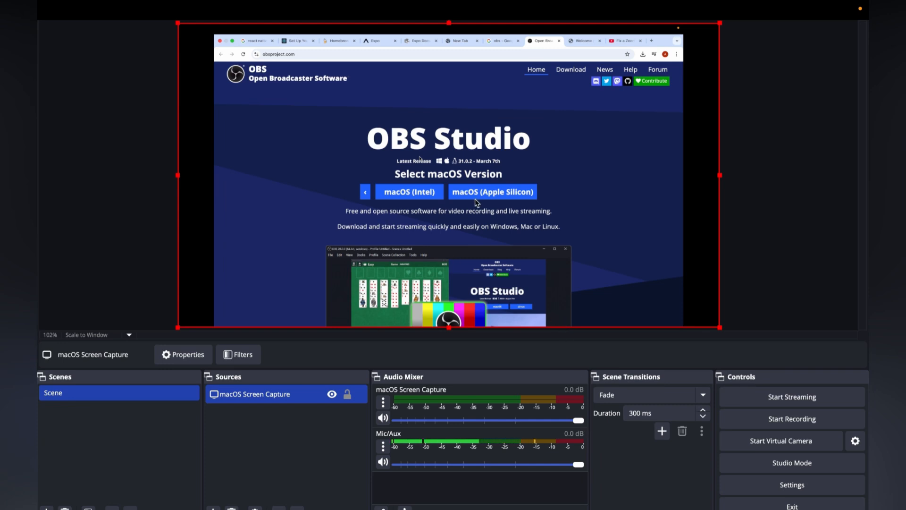
mouse_move(430, 204)
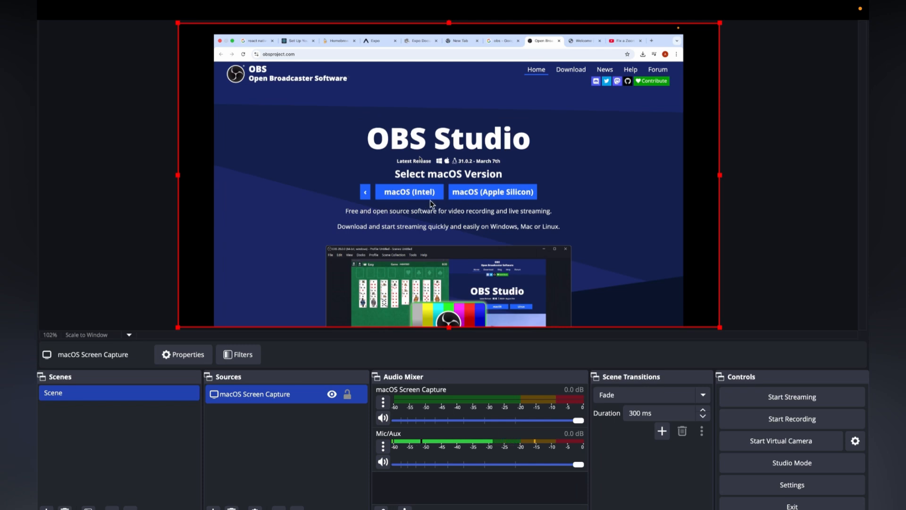